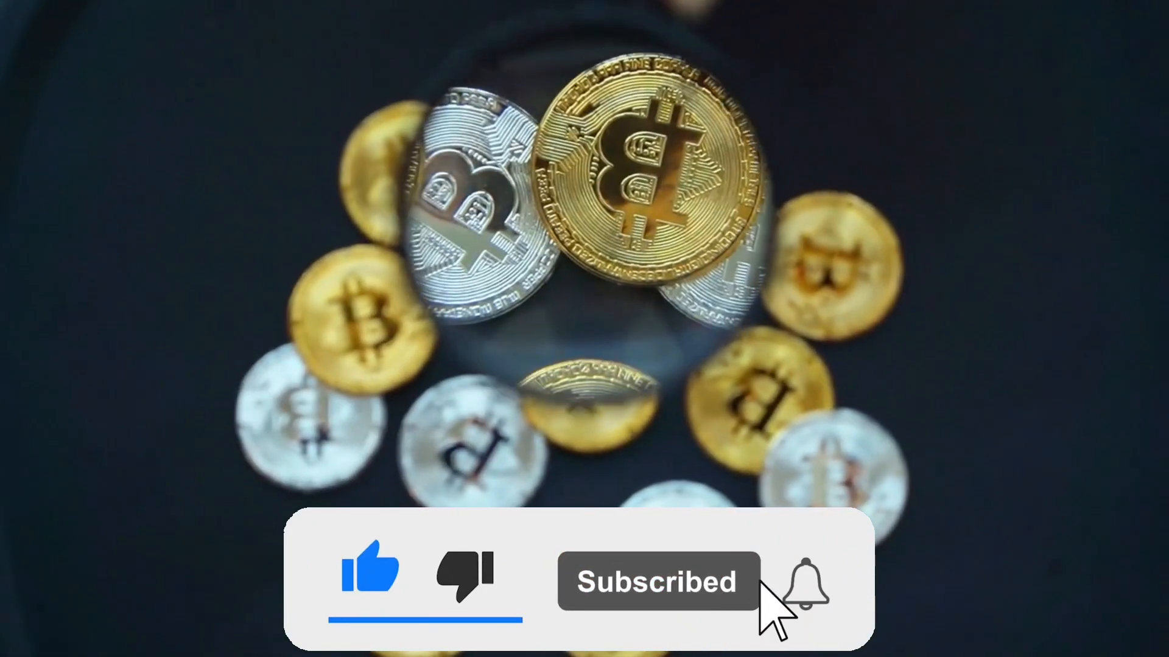
left_click(804, 588)
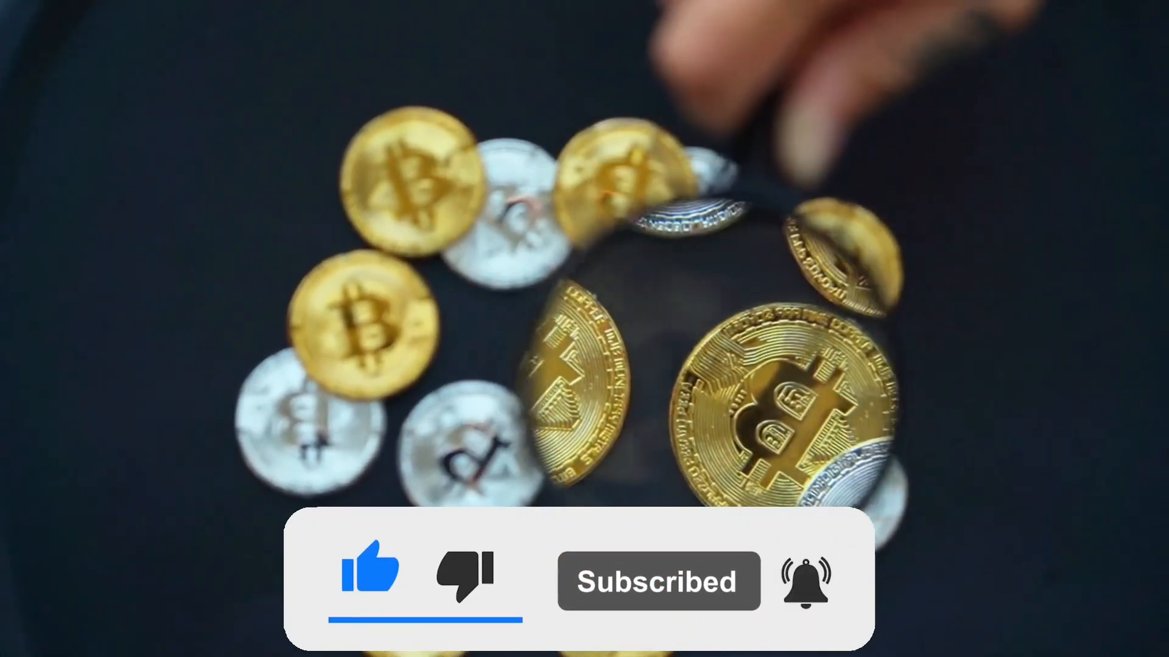